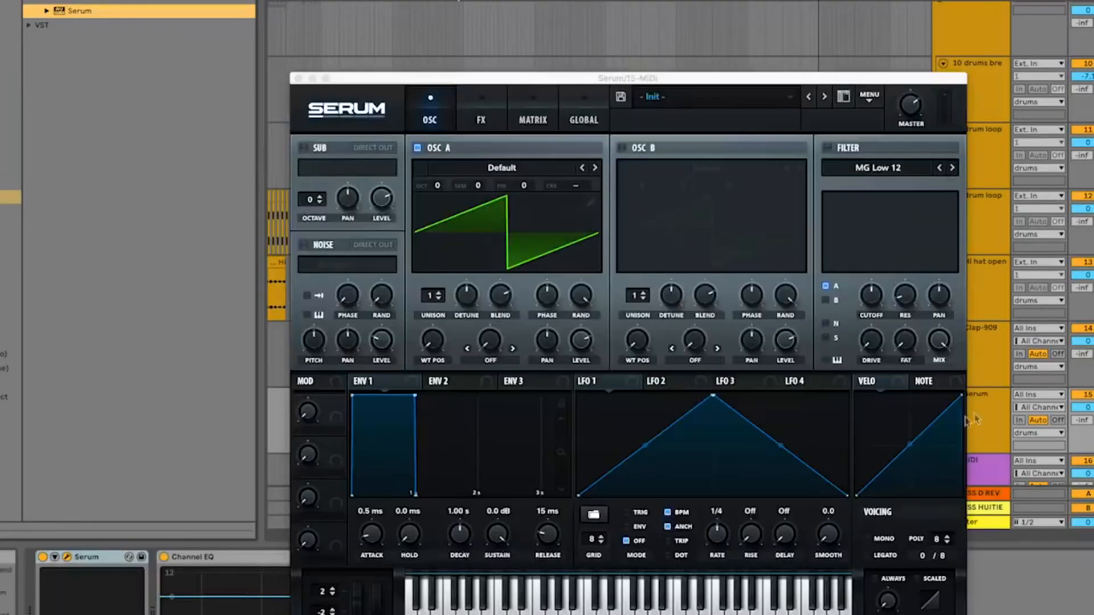
Close the Serum plugin window to return to the arrangement with Serum on track 15.
left_click(299, 77)
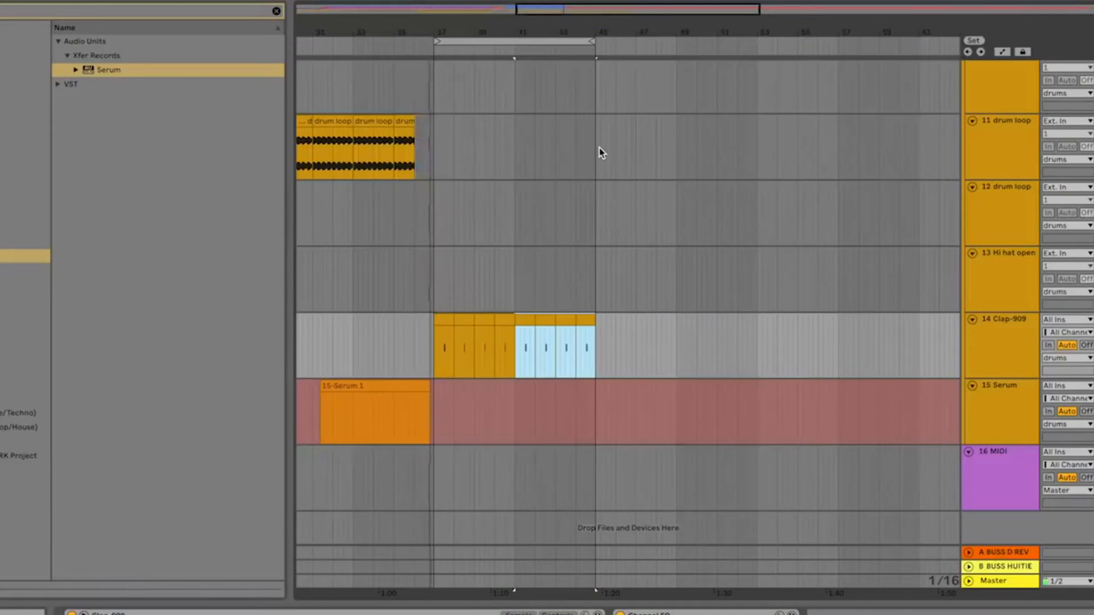